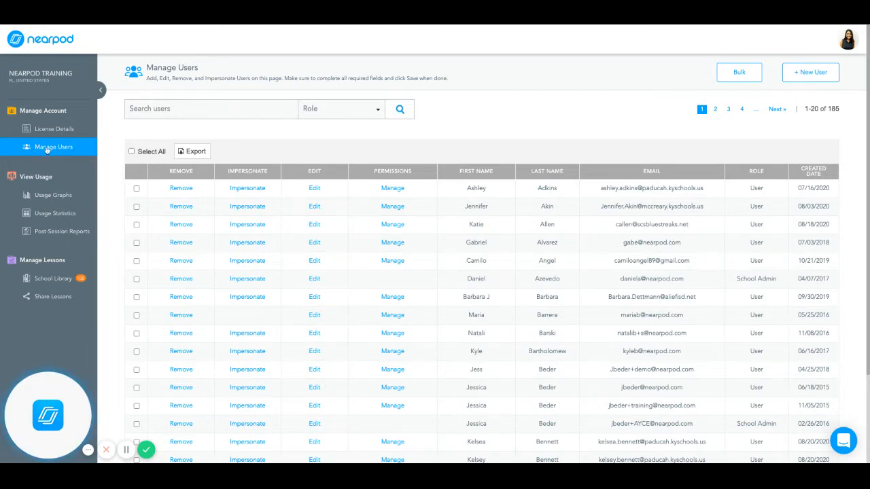
mouse_move(523, 160)
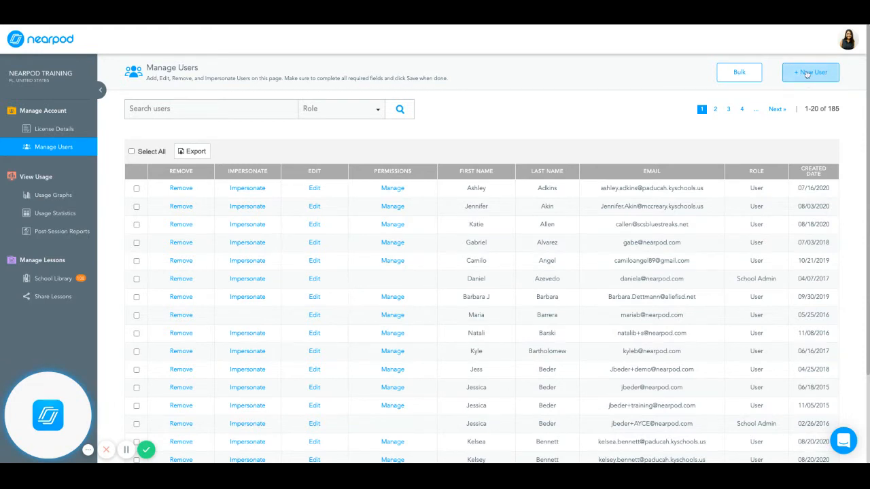
Briefly view the single-user Add form and close it without saving
click(810, 72)
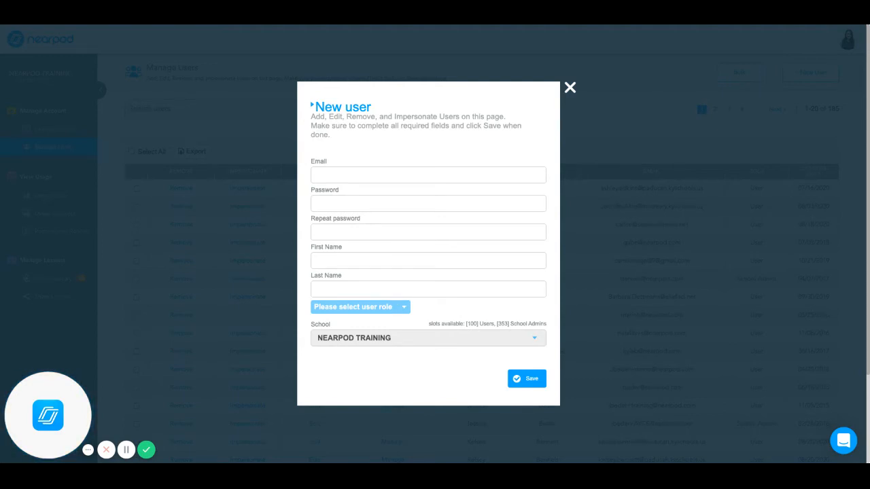
mouse_move(406, 318)
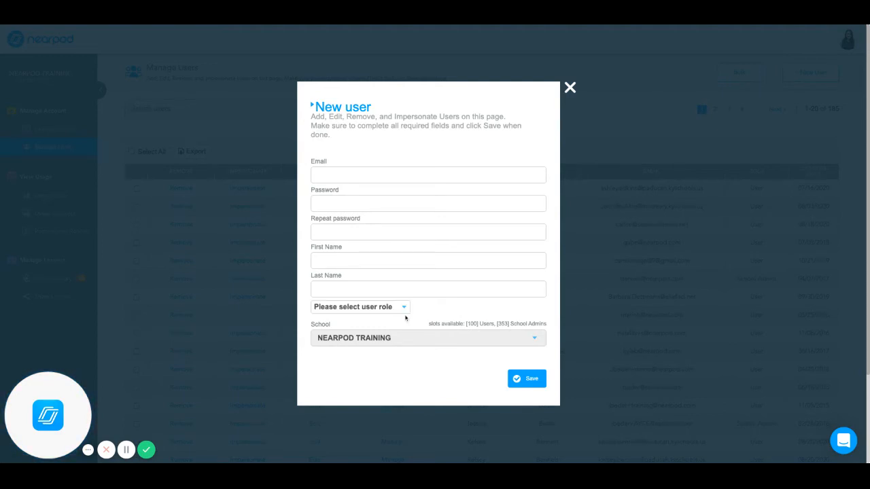
click(569, 87)
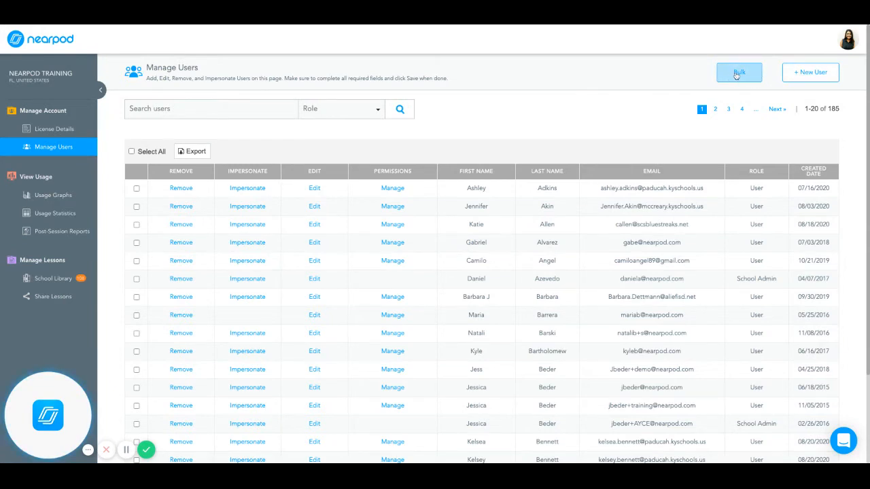
Start a bulk import with Bulkimport.csv for NEARPOD TRAINING and continue to the preview
click(740, 72)
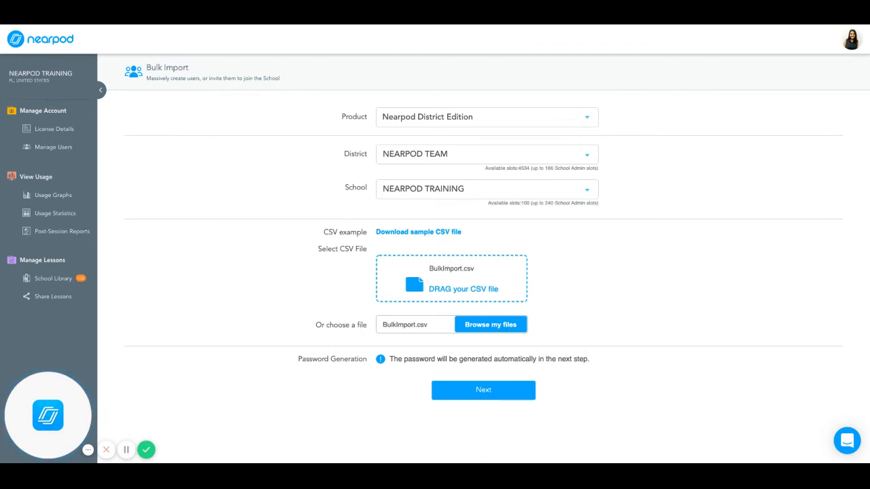
click(484, 389)
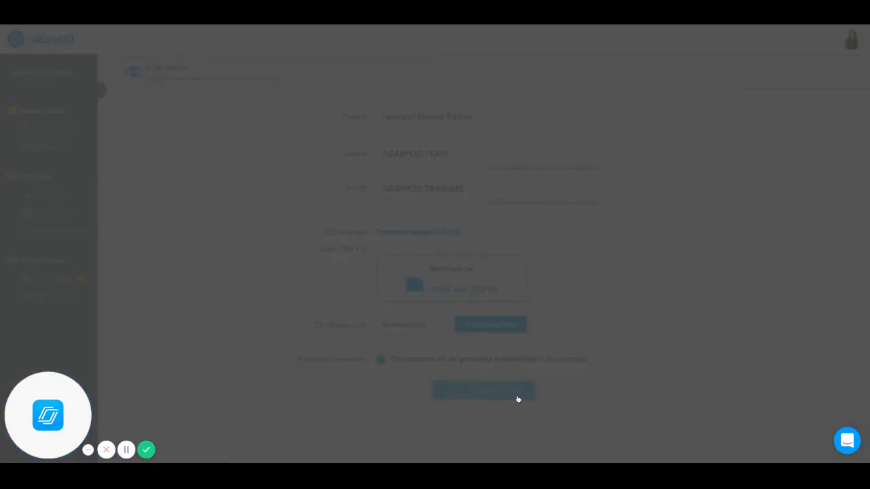
Check the preview's Action column: two users already in the school, the third pending invite
click(483, 391)
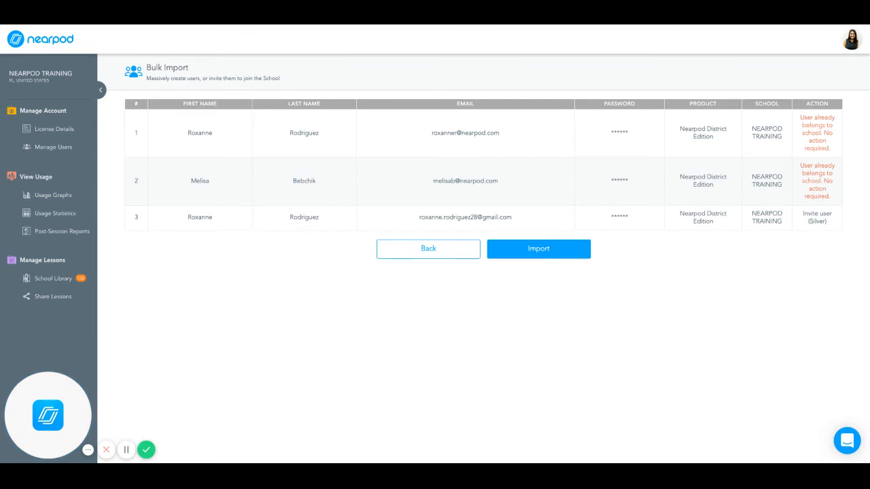
mouse_move(842, 125)
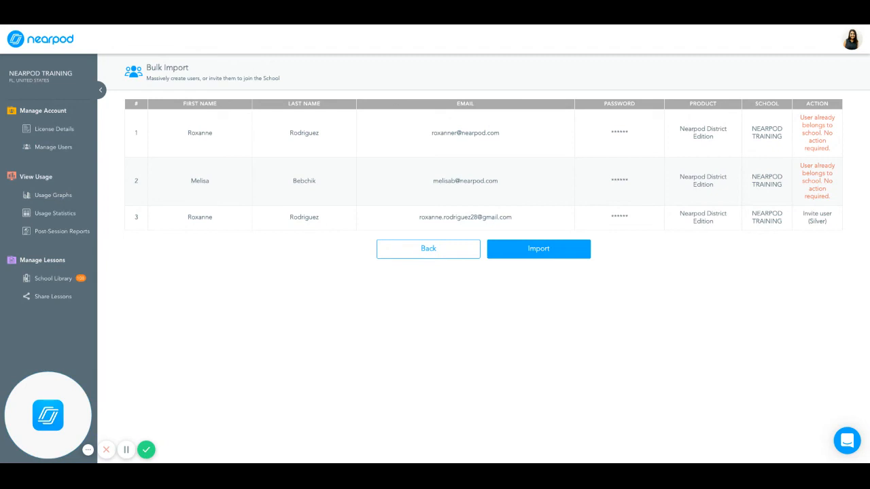
double_click(817, 218)
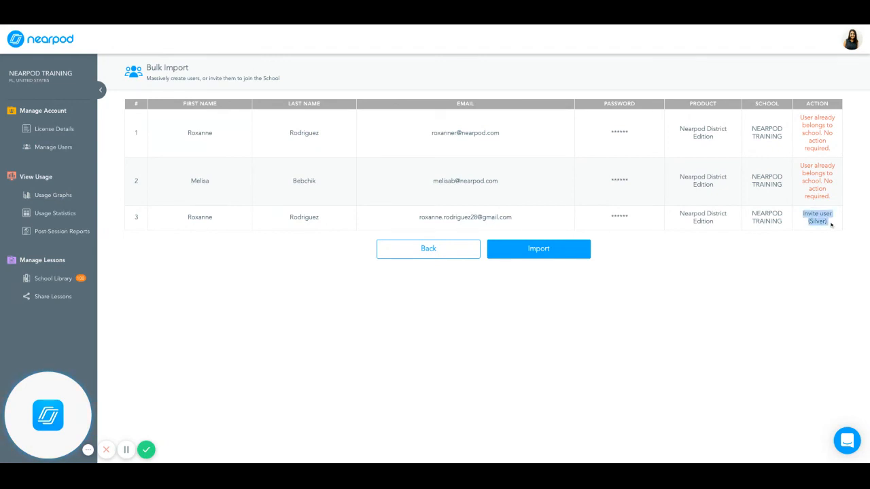
mouse_move(484, 321)
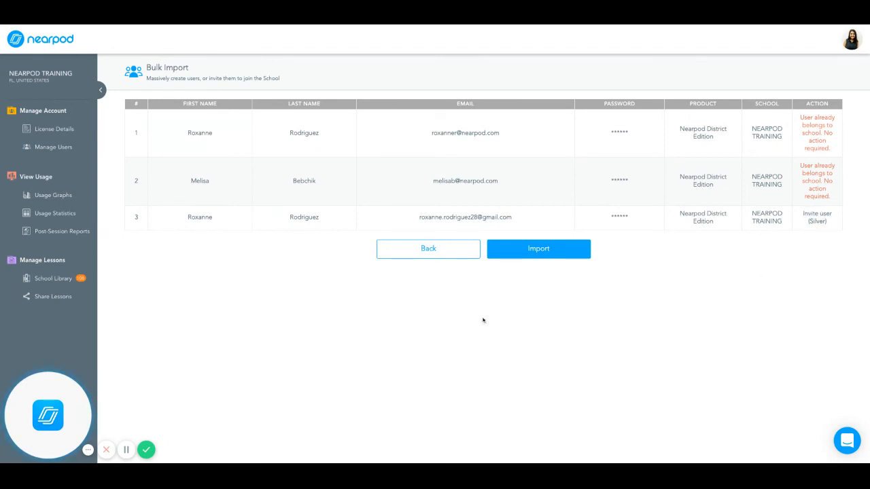
Import the three listed users and dismiss the Bulk import completed summary
click(538, 248)
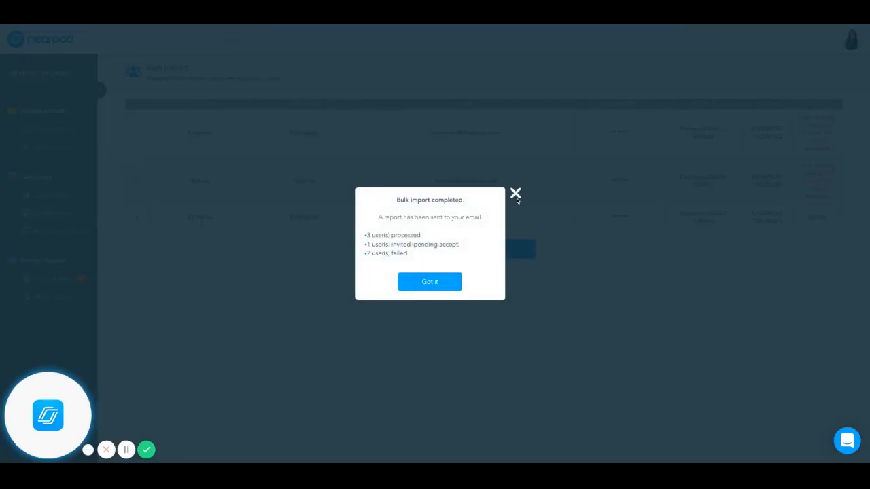
click(429, 281)
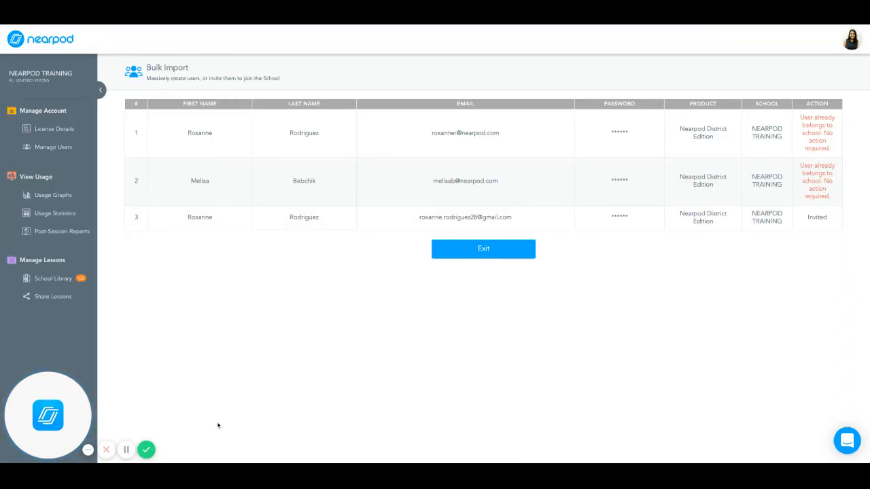